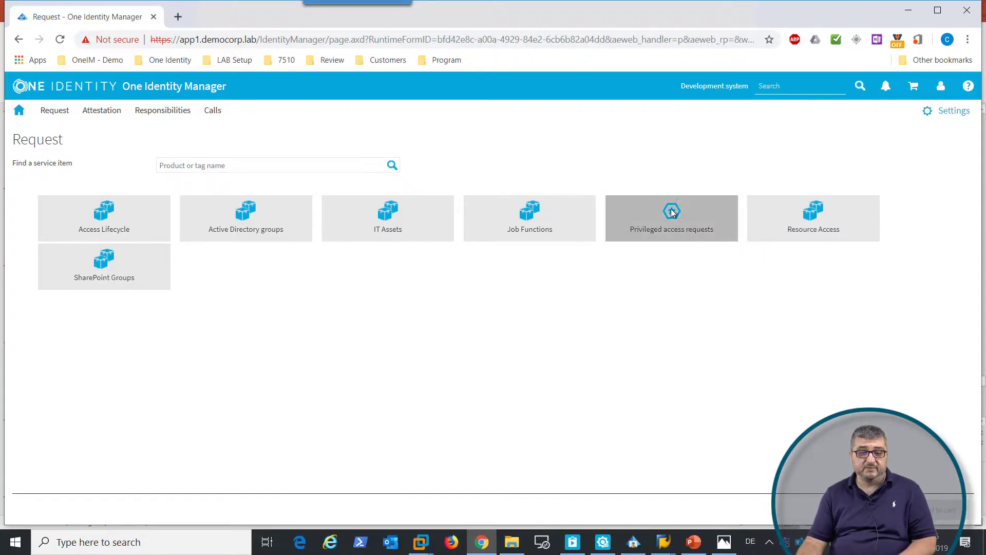
Step: Show the password release, RDP and SSH session items under Privileged access requests
{"action": "left_click", "coordinate": [672, 218]}
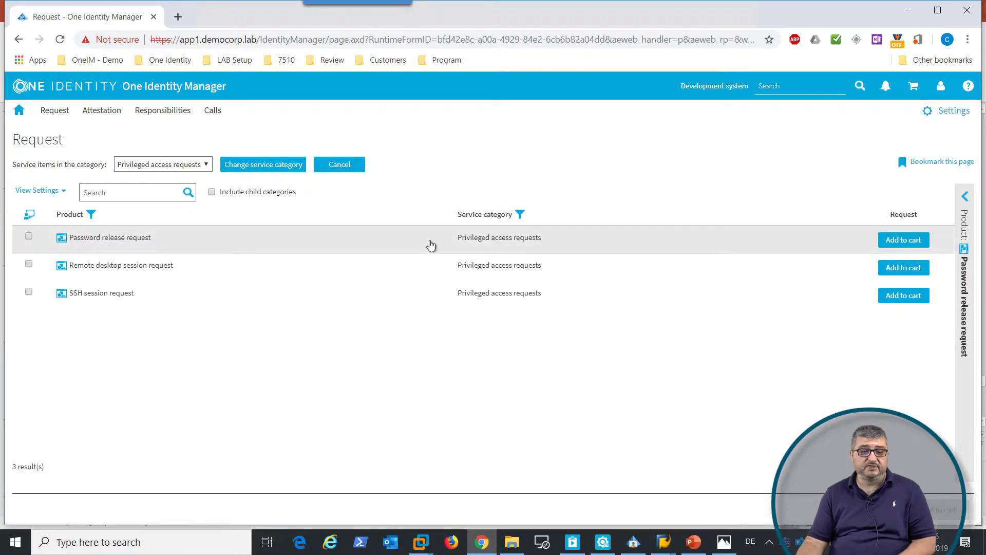